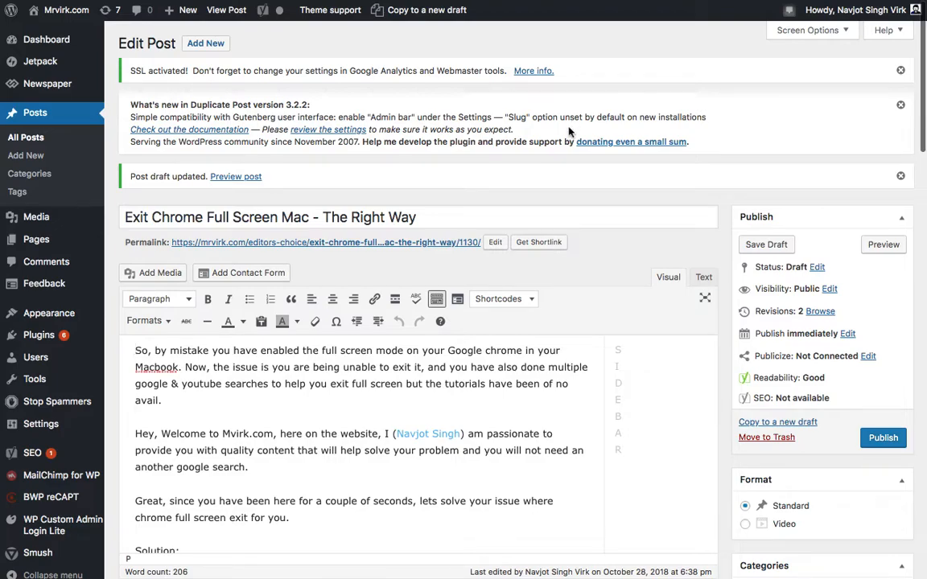
pyautogui.moveTo(607, 148)
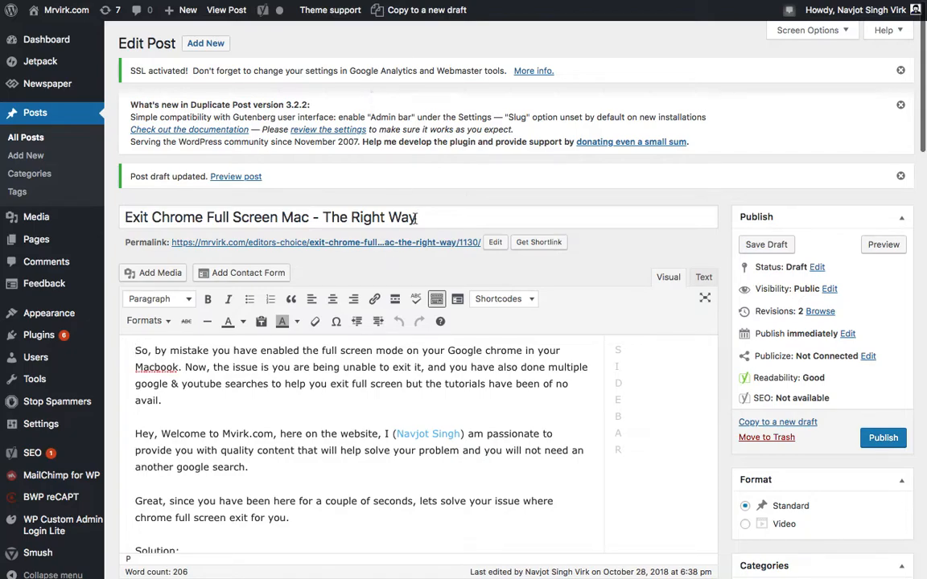
pyautogui.moveTo(409, 94)
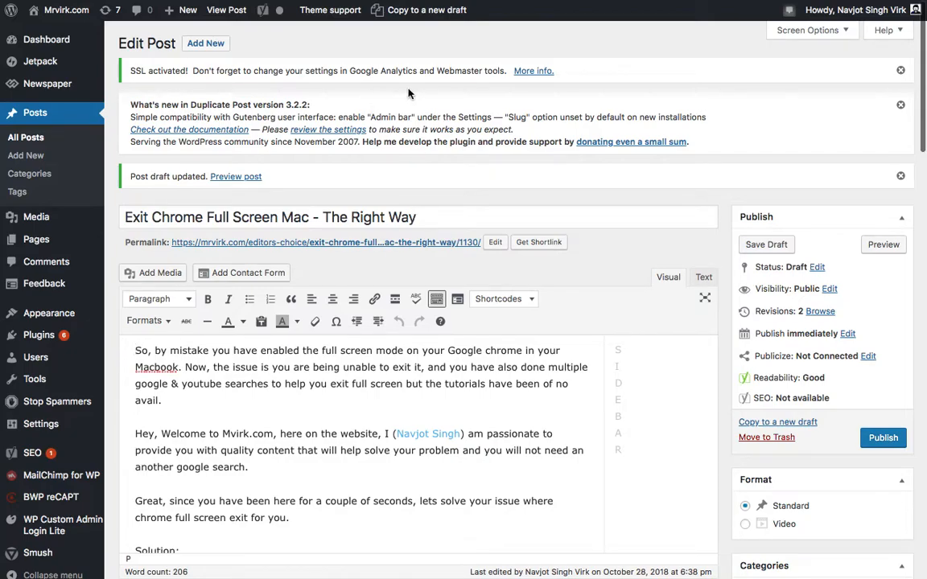
pyautogui.moveTo(81, 512)
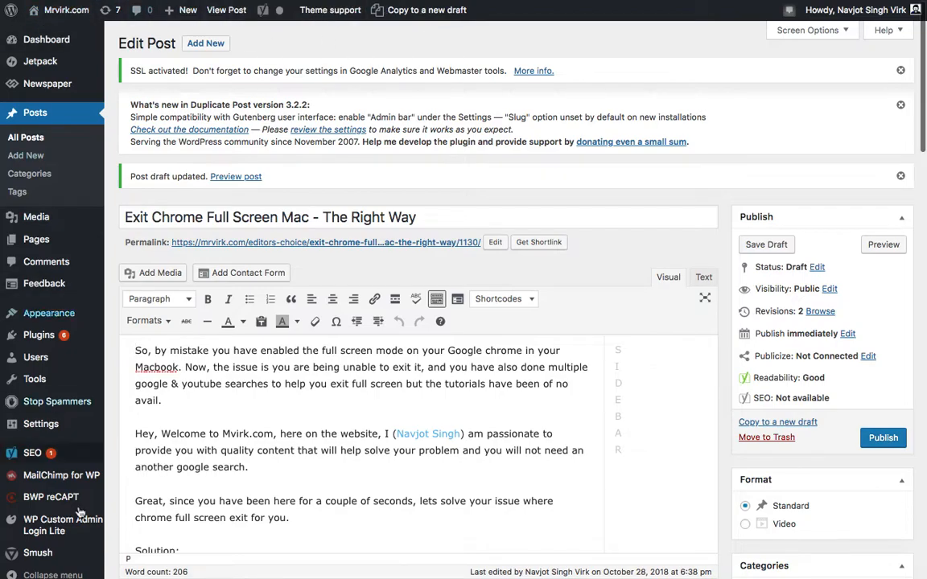
pyautogui.moveTo(418, 10)
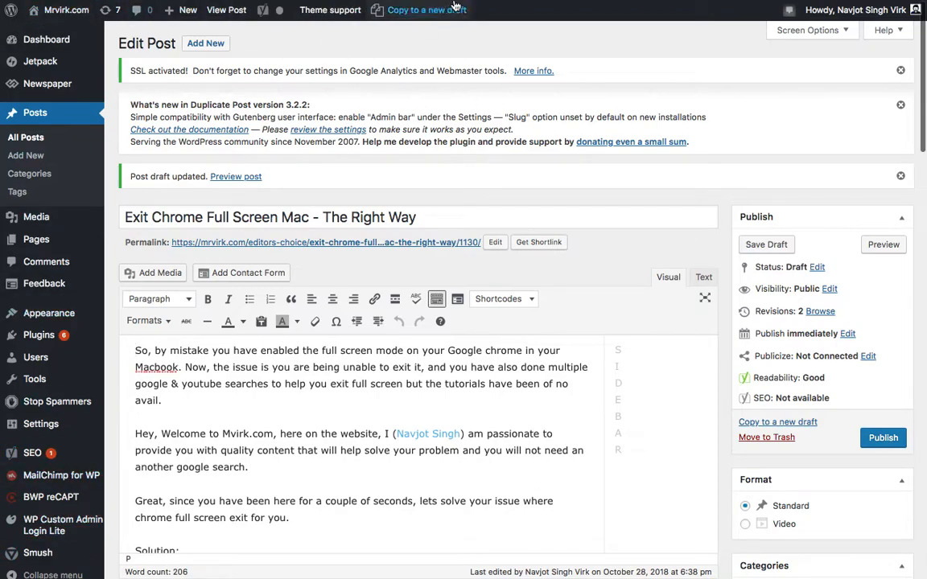
pyautogui.moveTo(482, 168)
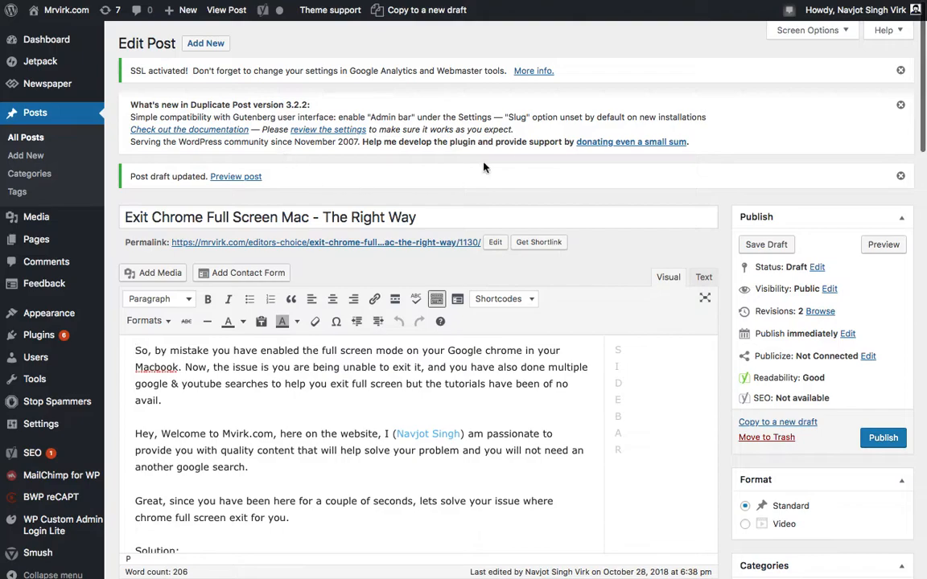
pyautogui.moveTo(600, 208)
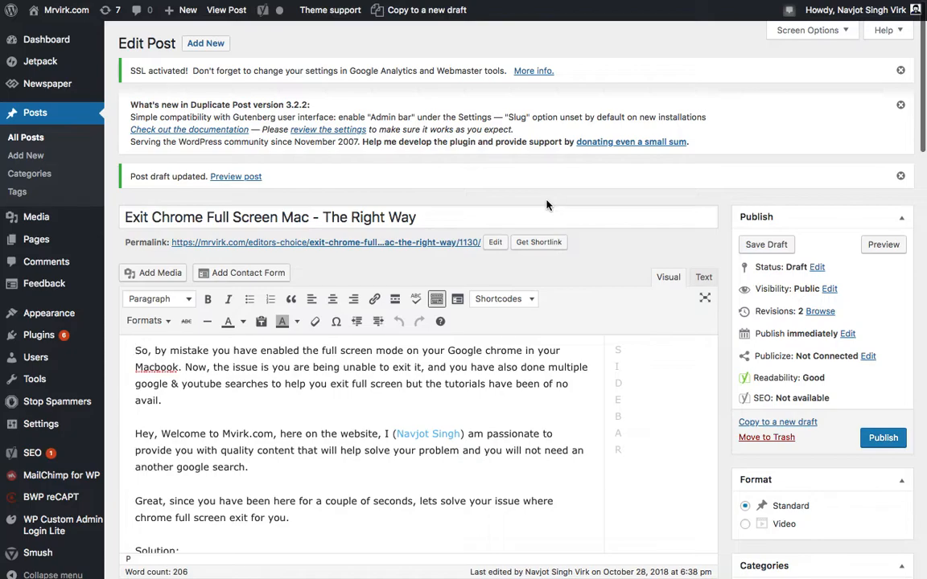
# - Exit Chrome's full-screen mode so tabs, address bar and bookmarks show again
pyautogui.press('F11')
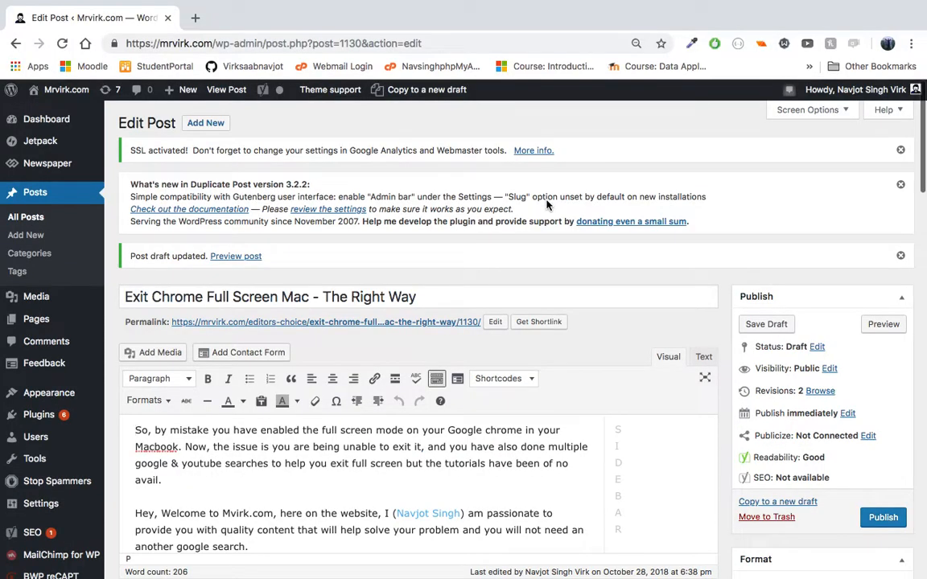
pyautogui.moveTo(619, 249)
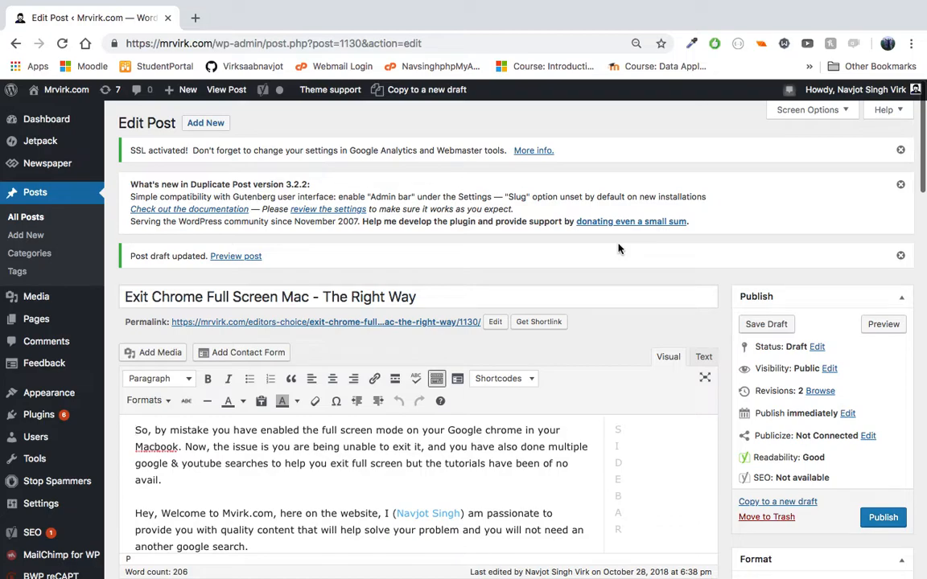
pyautogui.moveTo(911, 44)
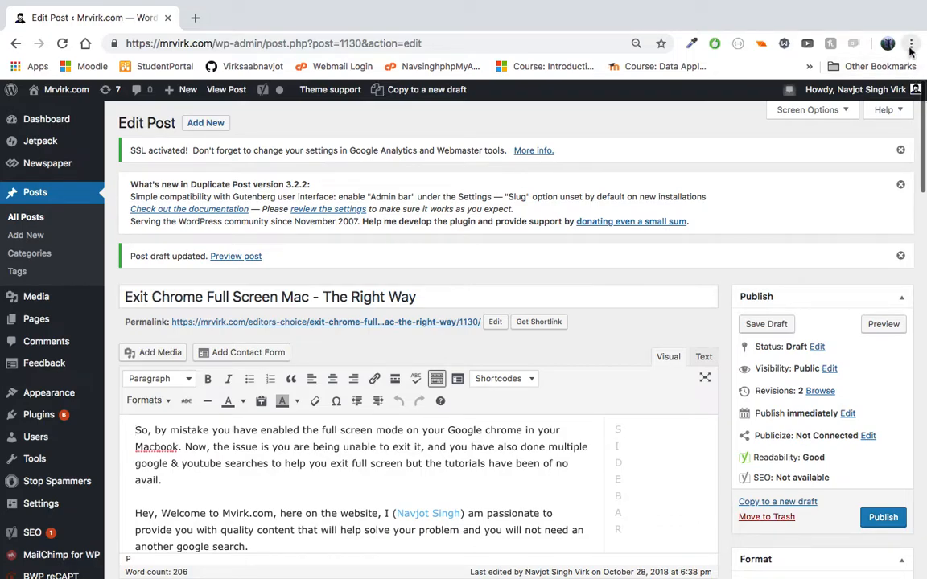
pyautogui.moveTo(912, 43)
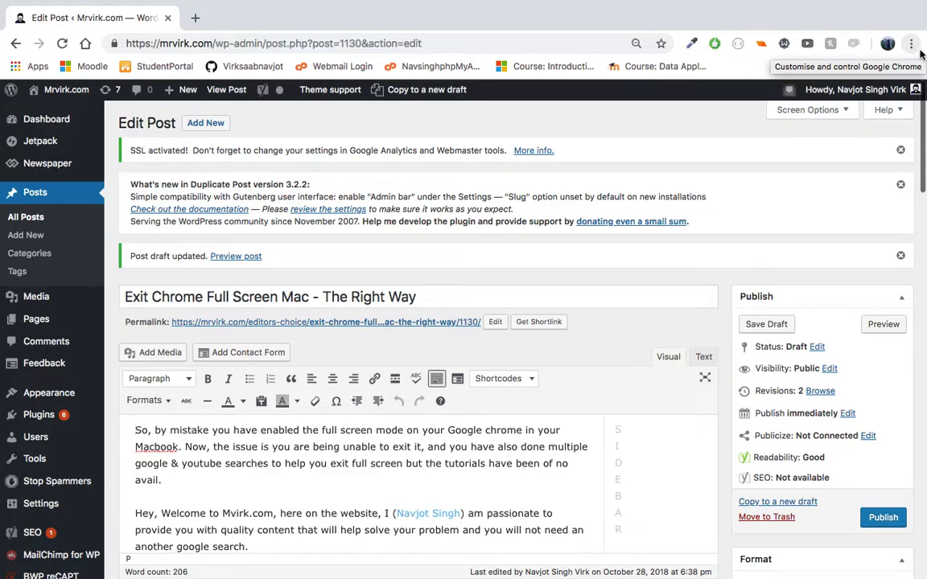
pyautogui.click(911, 44)
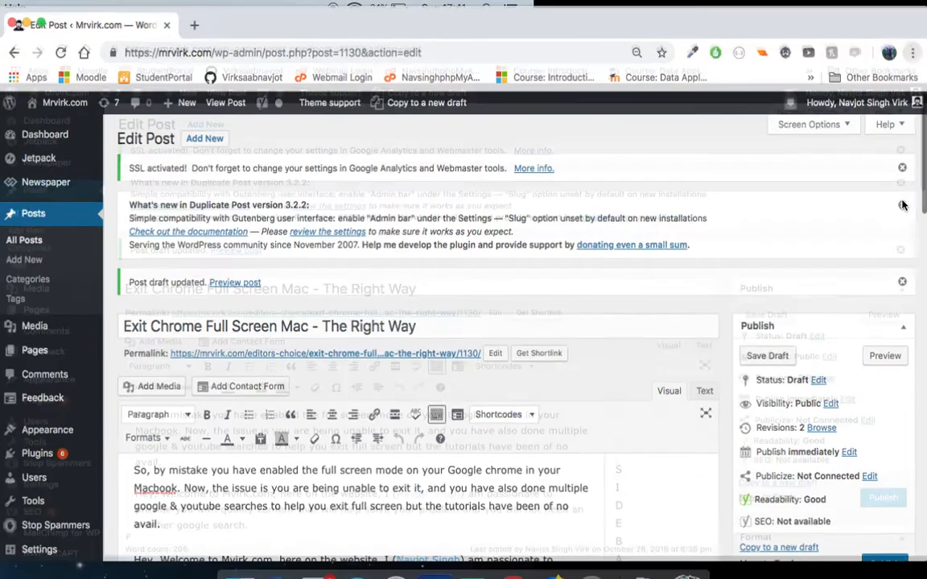
# - Bring up Chrome's three-dot main menu showing the Zoom row's full-screen toggle
pyautogui.click(909, 60)
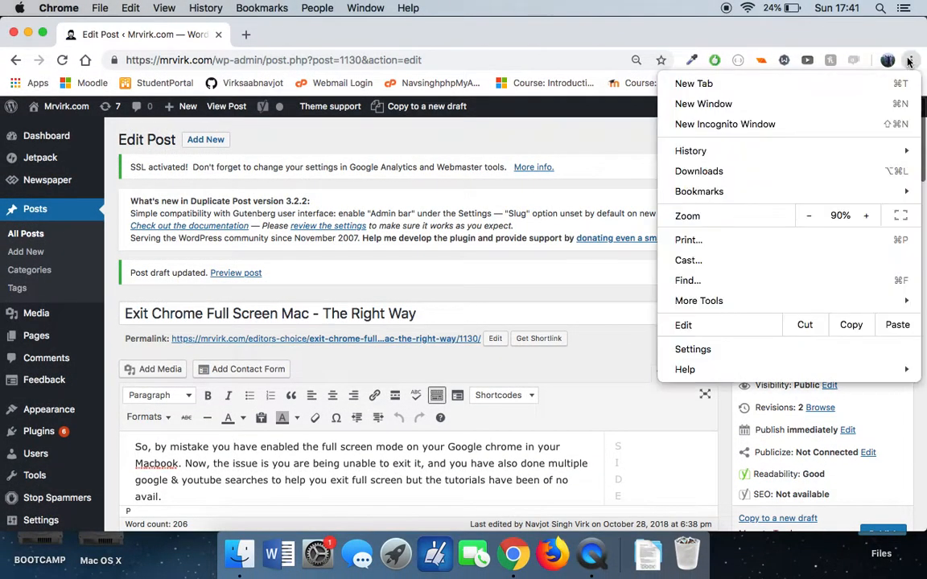